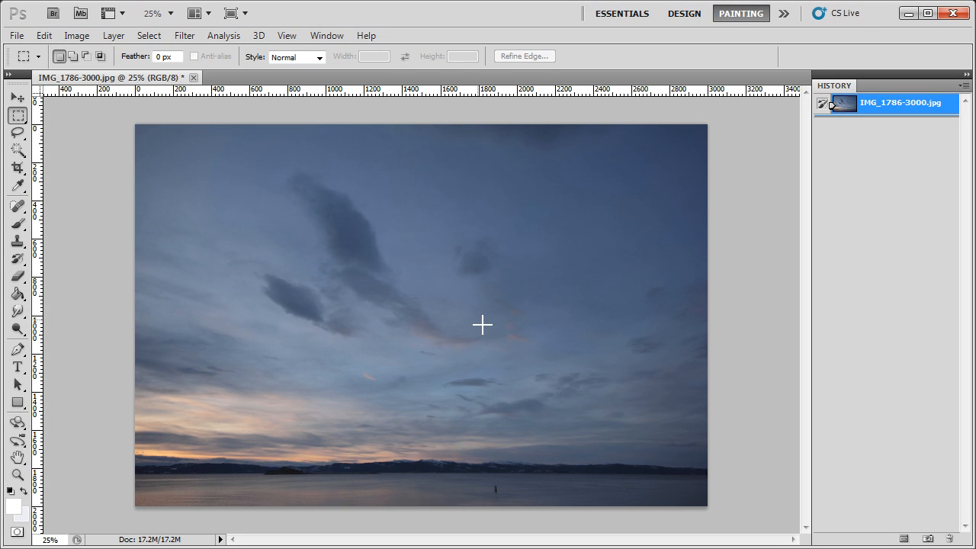
mouse_move(93, 279)
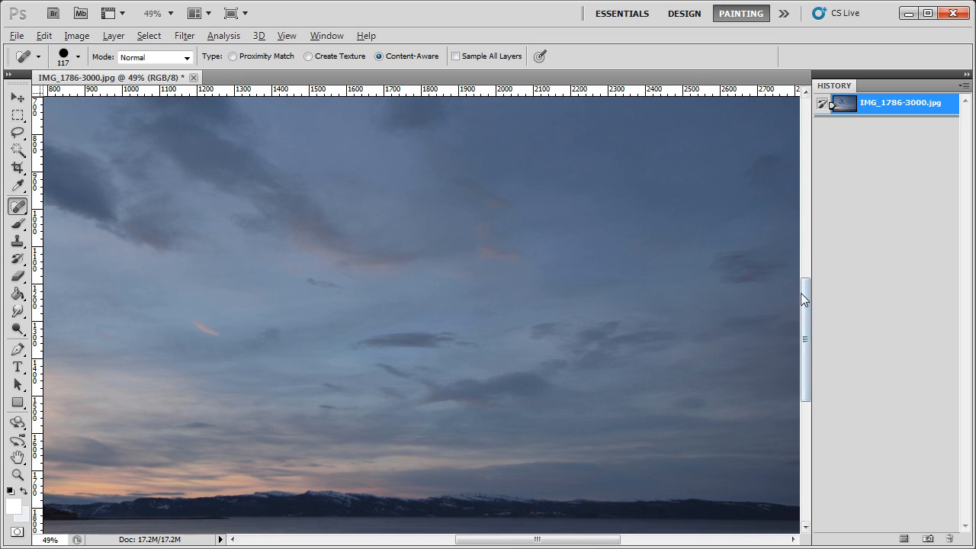
Spot-heal the buoy out of the lake water
scroll(down, 3)
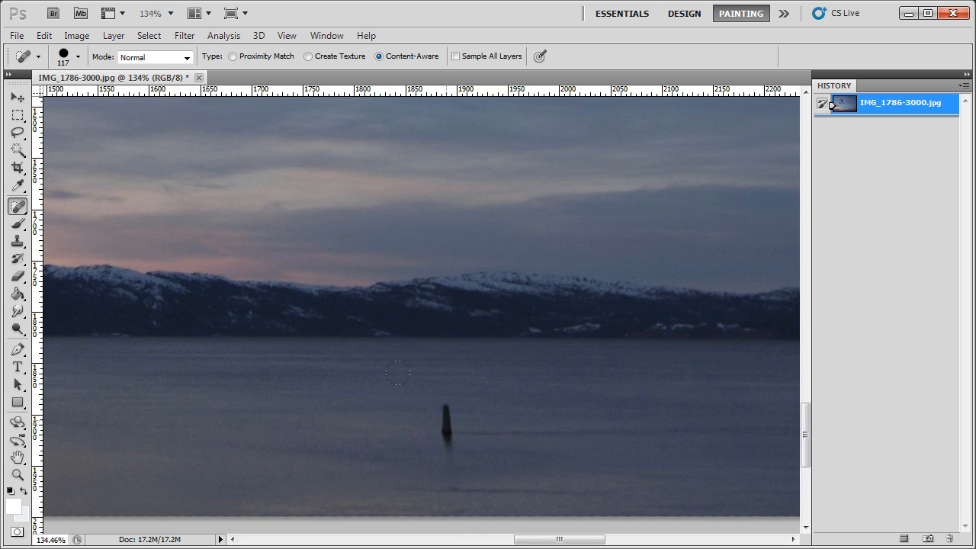
click(396, 375)
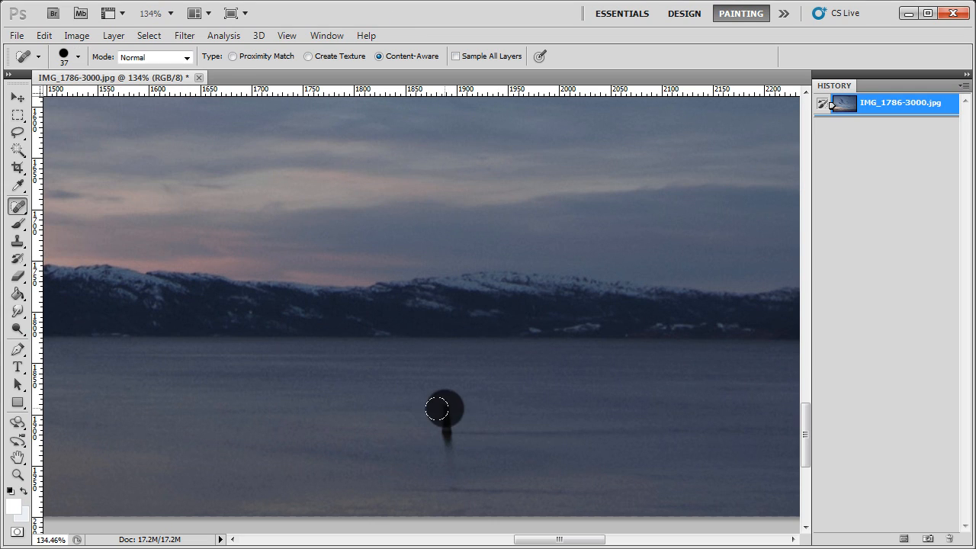
click(440, 413)
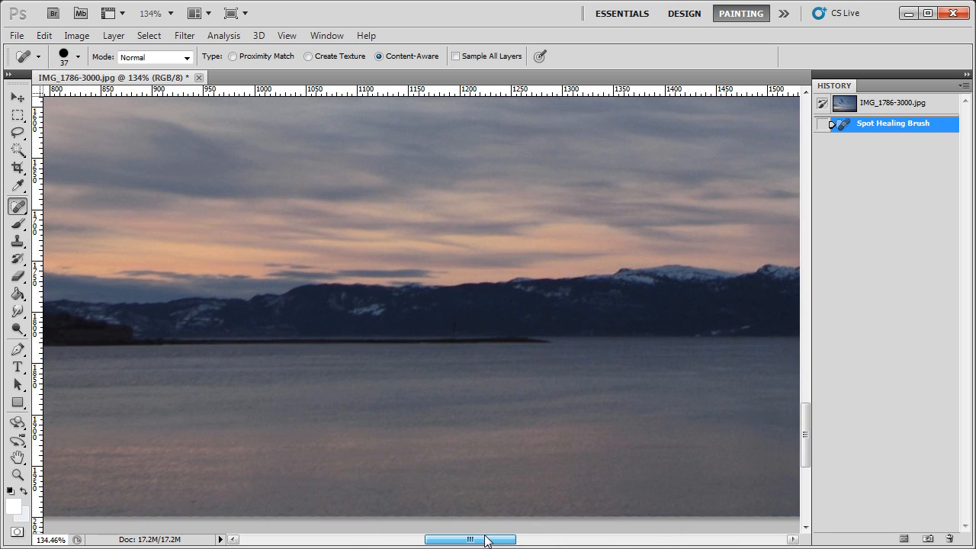
Scroll left and spot-heal away the small dark island on the shoreline
drag(488, 540, 416, 540)
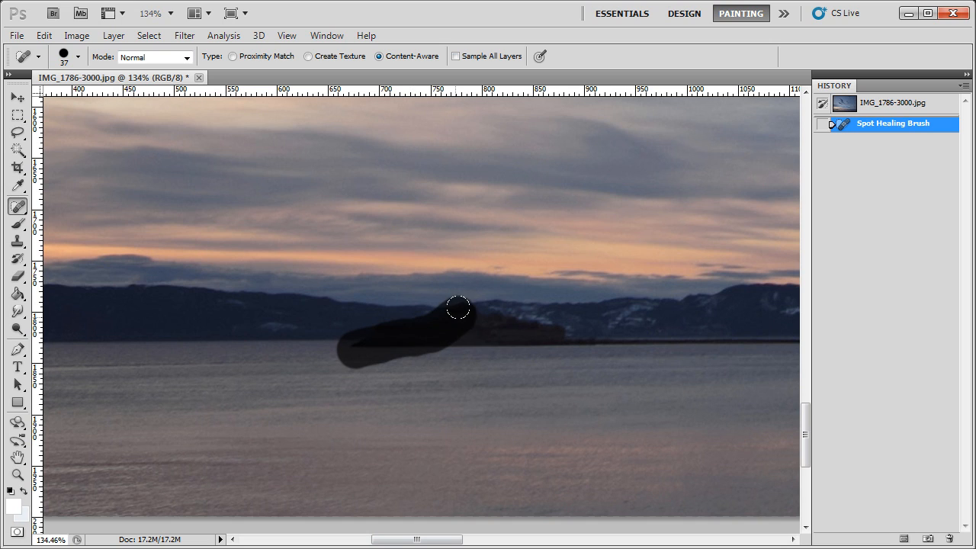
drag(457, 307, 526, 370)
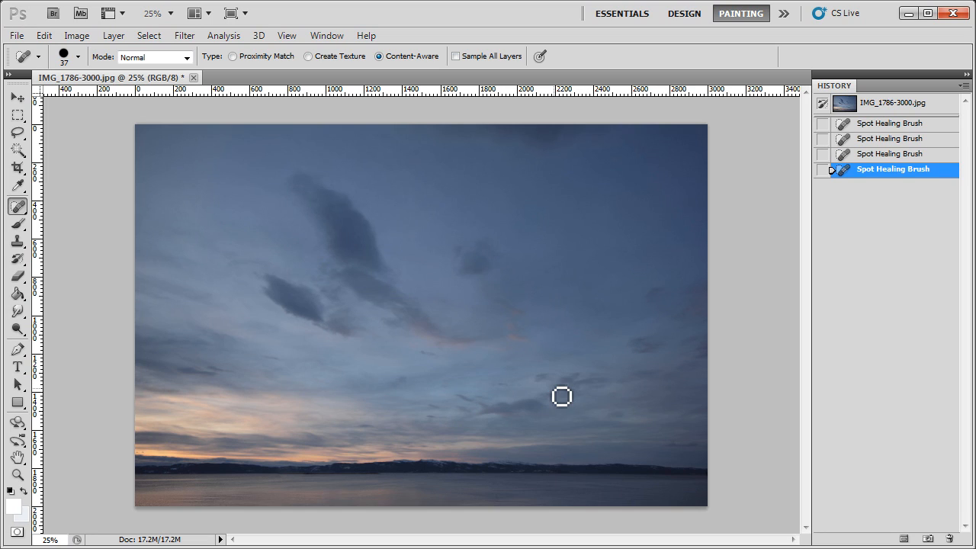
Zoom out and spot-heal three dark cloud wisps in the right-hand sky
click(77, 56)
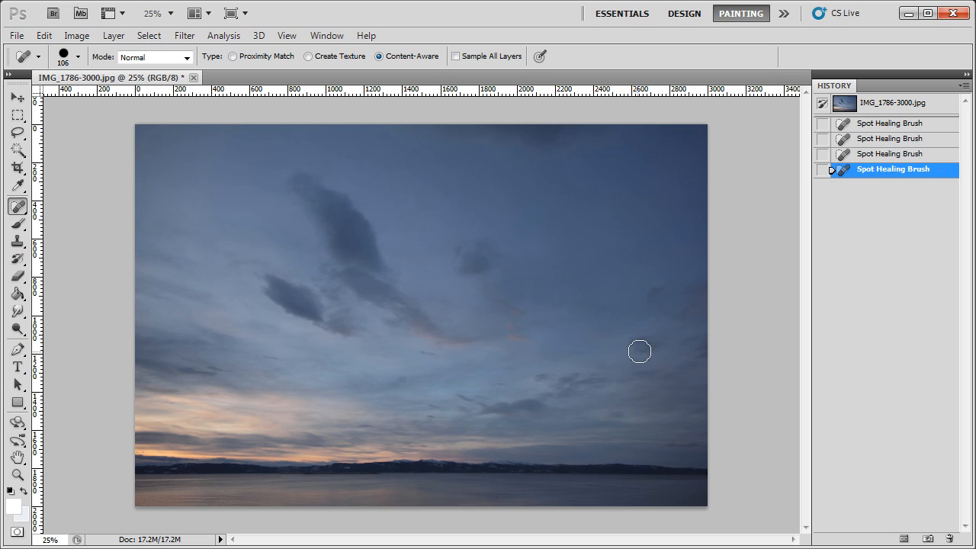
drag(639, 351, 683, 340)
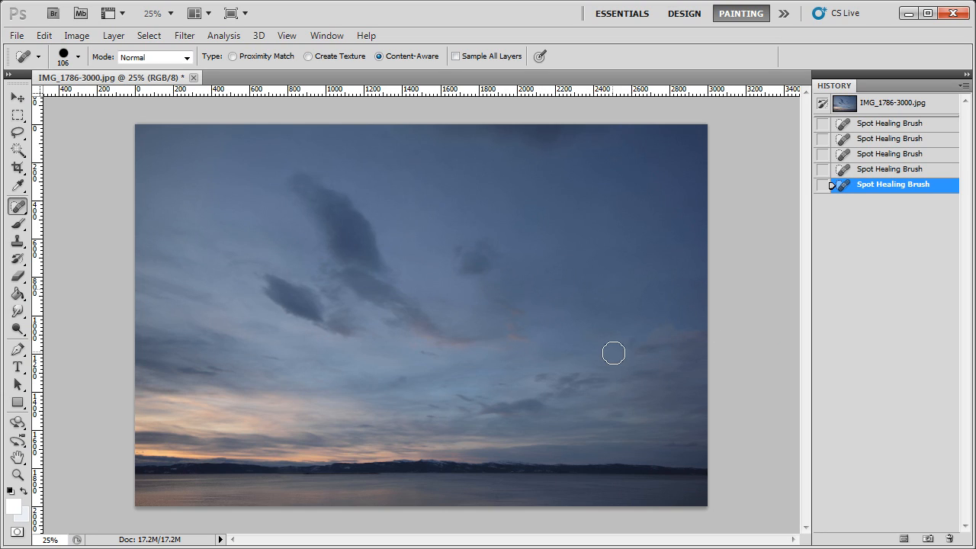
drag(614, 353, 681, 359)
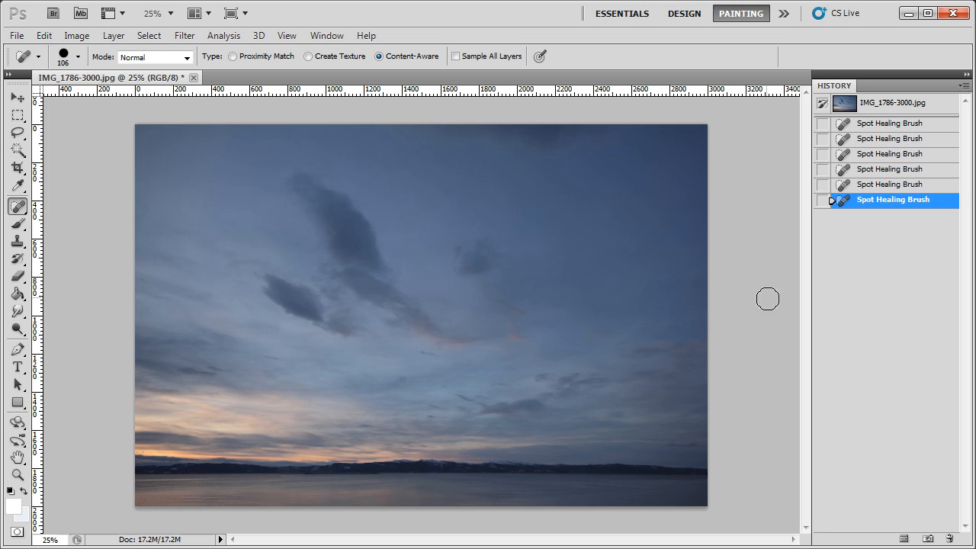
drag(617, 348, 669, 337)
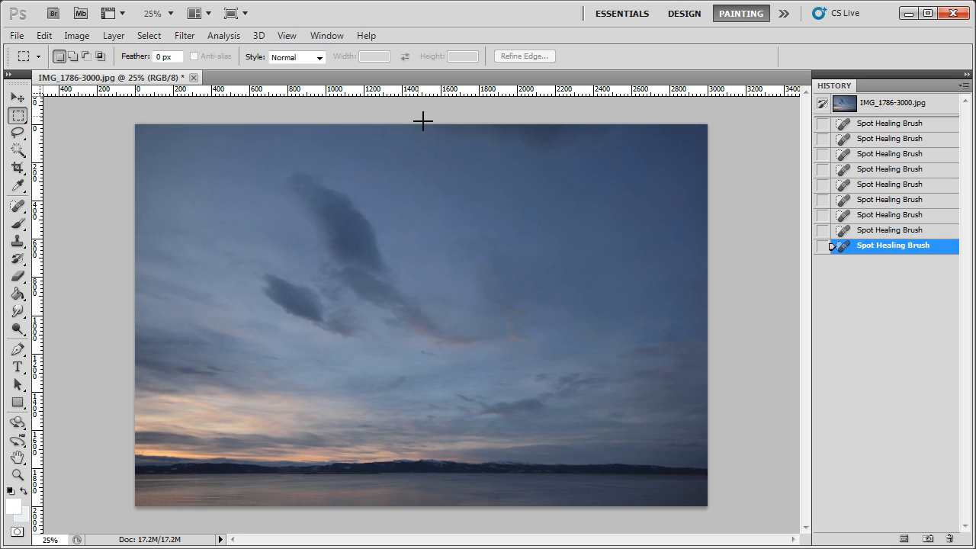
Content-Aware fill the marqueed top-right sky corner twice, then deselect
drag(418, 122, 680, 183)
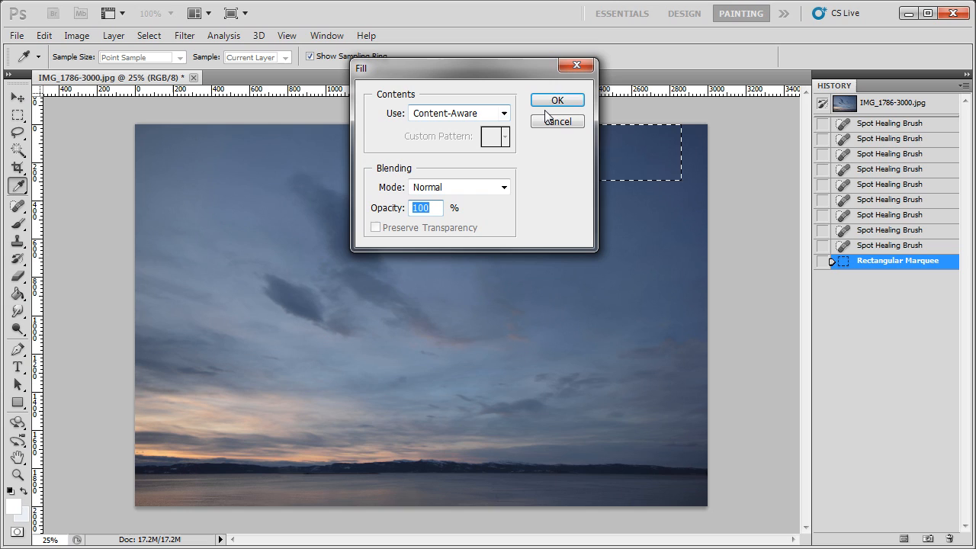
click(556, 100)
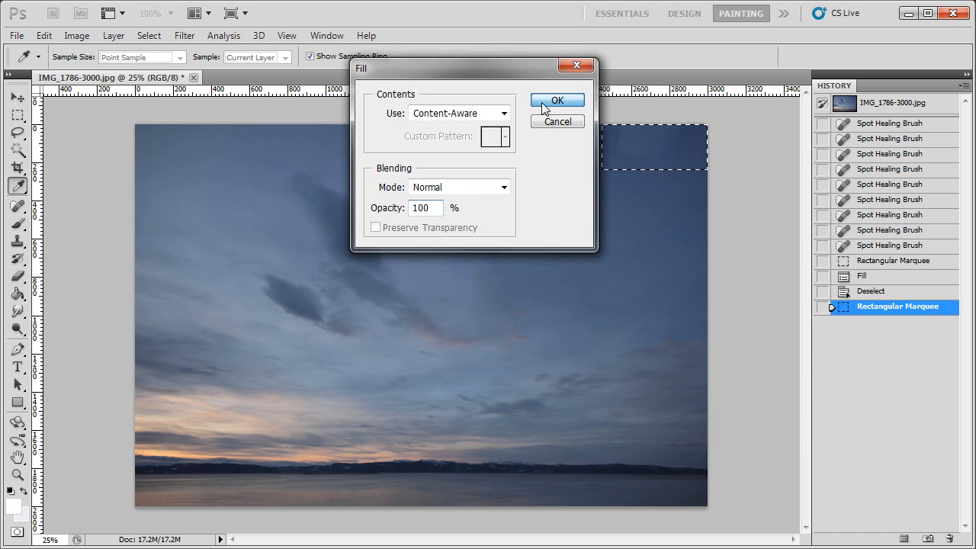
click(557, 99)
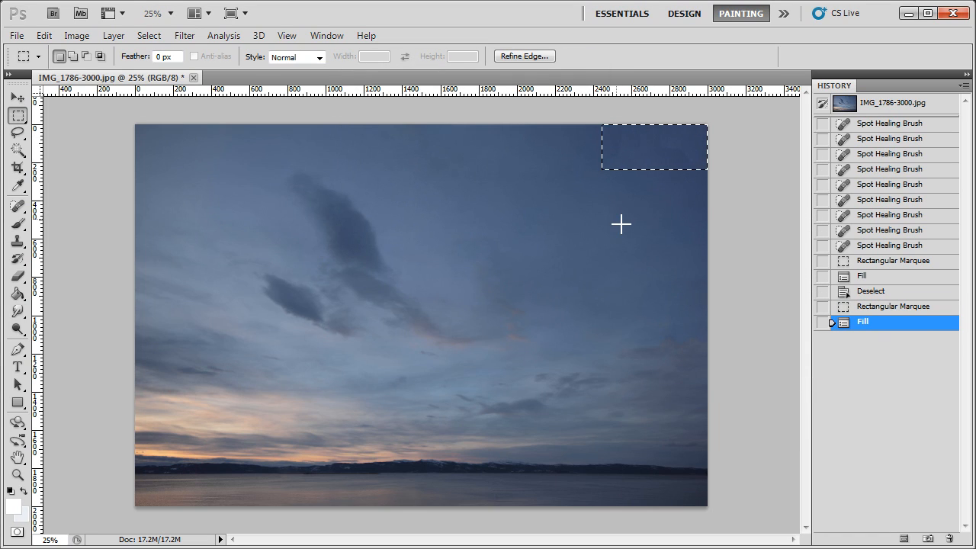
key(Ctrl+D)
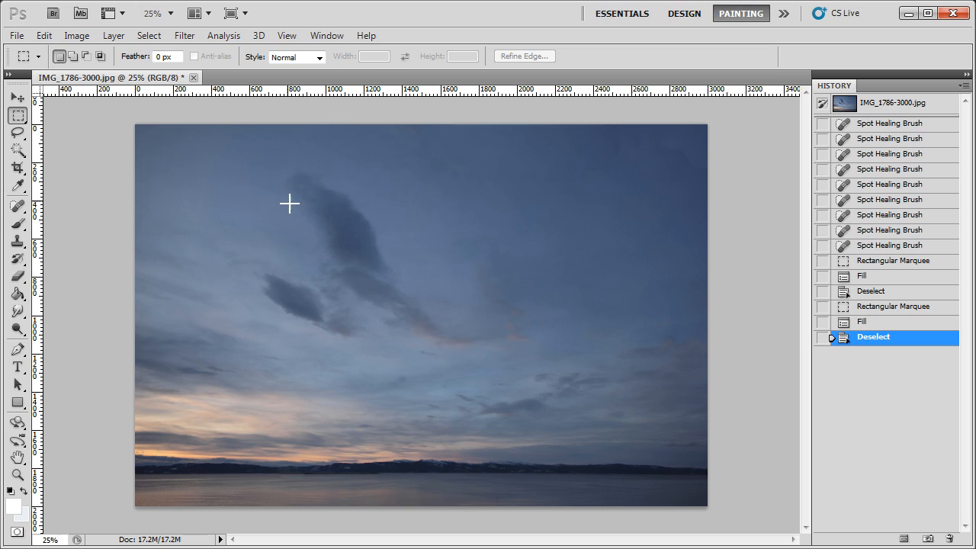
Marquee the upper tip of the large dark cloud for the next fill
drag(267, 162, 389, 231)
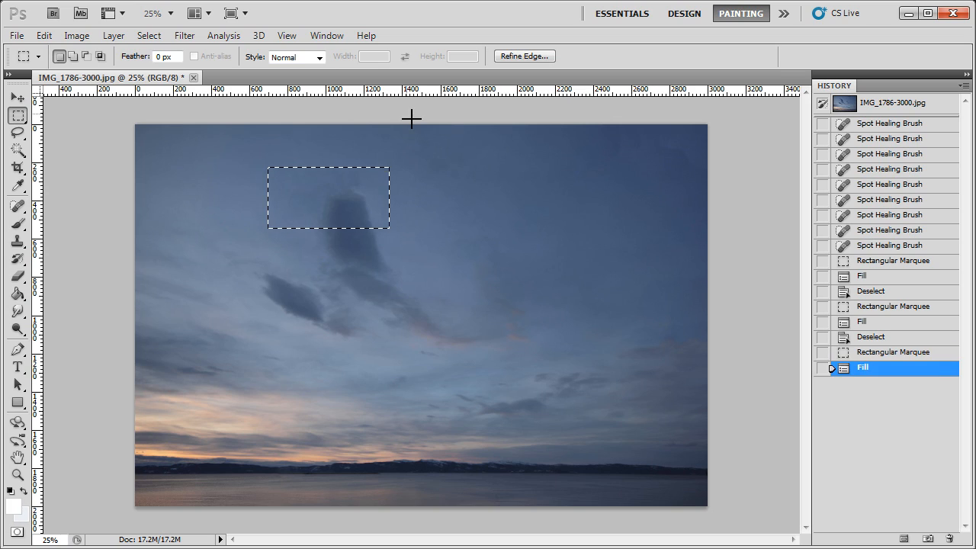
Deselect, marquee the dark cloud left of centre and Content-Aware fill it away
key(Ctrl+D)
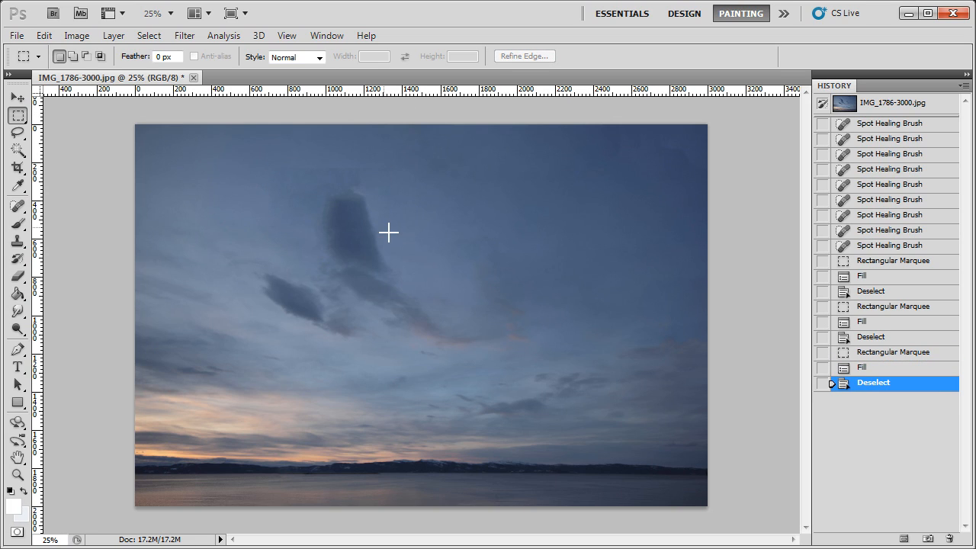
drag(228, 242, 337, 353)
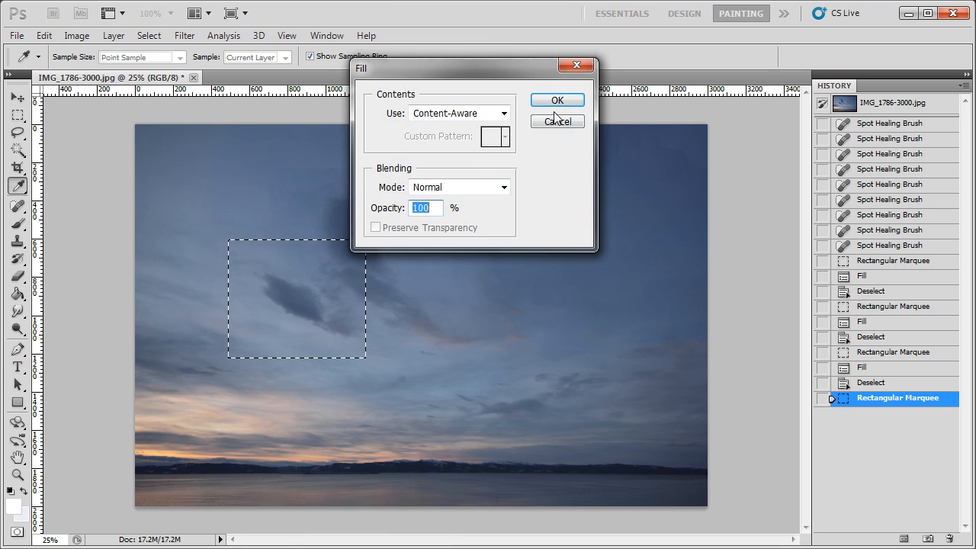
click(557, 100)
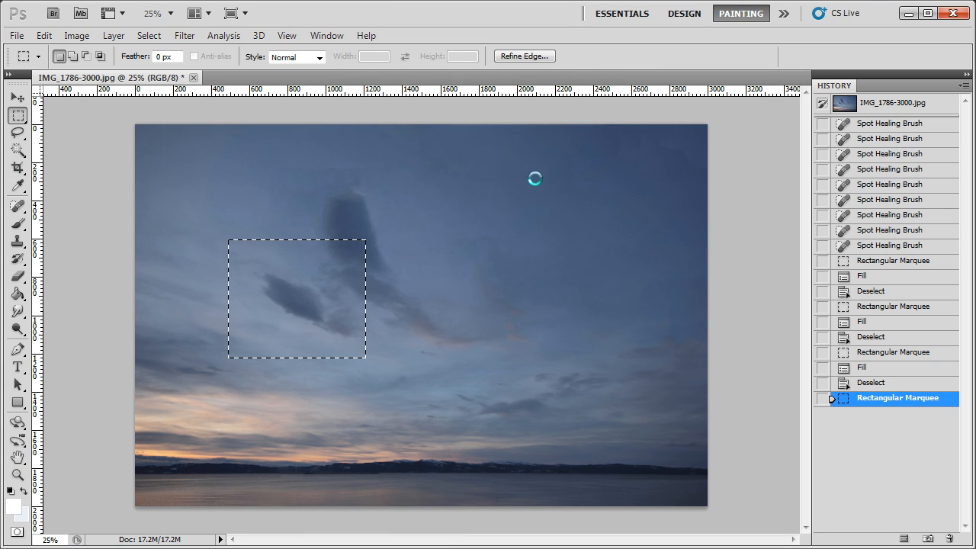
mouse_move(442, 219)
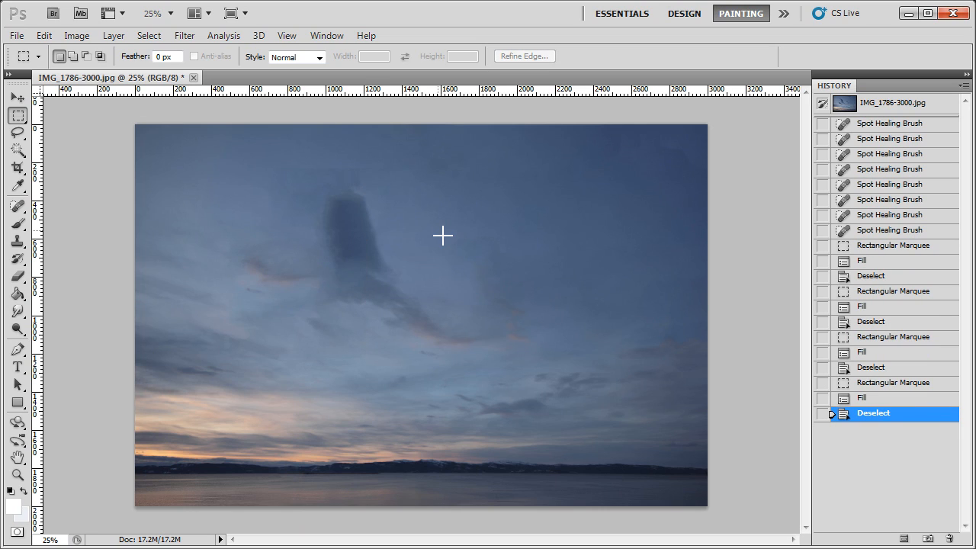
mouse_move(176, 285)
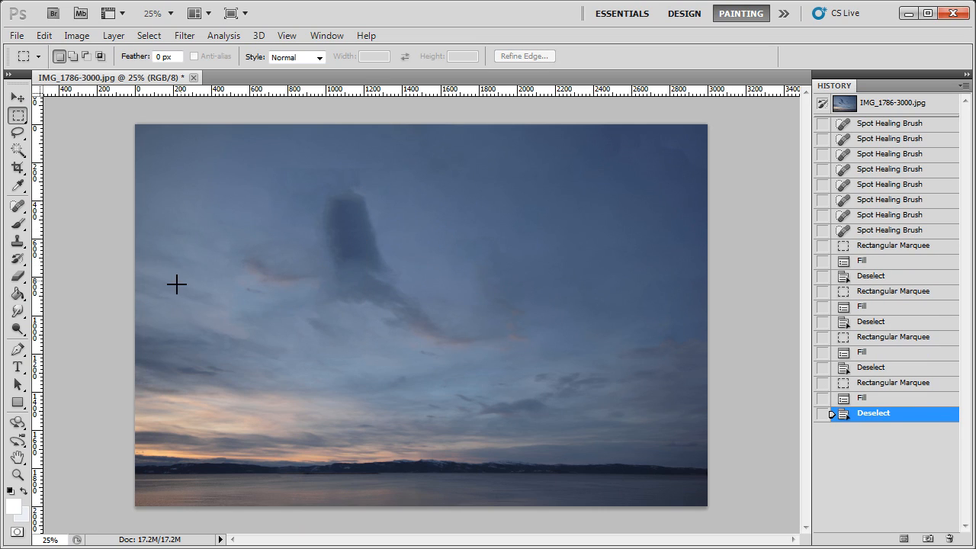
Marquee the sky strip along the left edge and Content-Aware fill it
drag(138, 185, 255, 427)
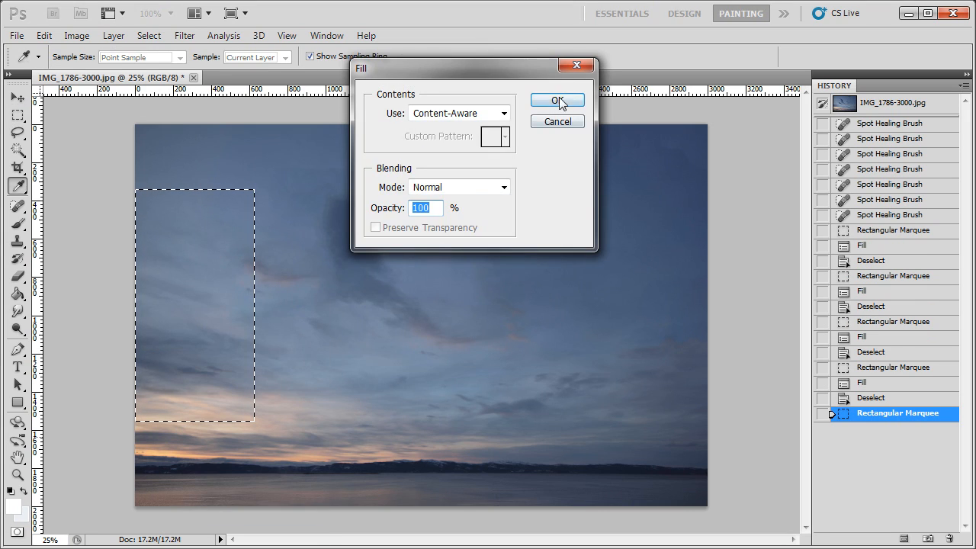
click(557, 100)
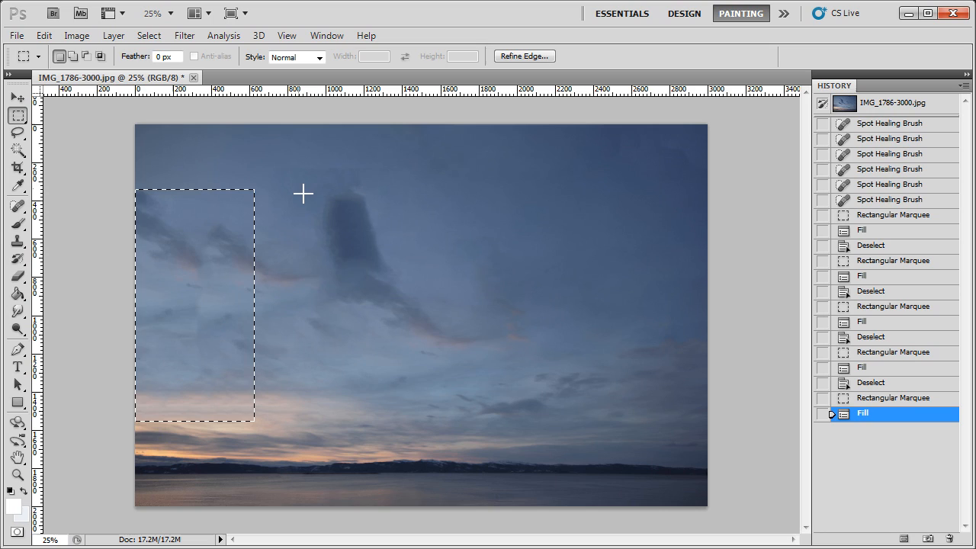
mouse_move(275, 394)
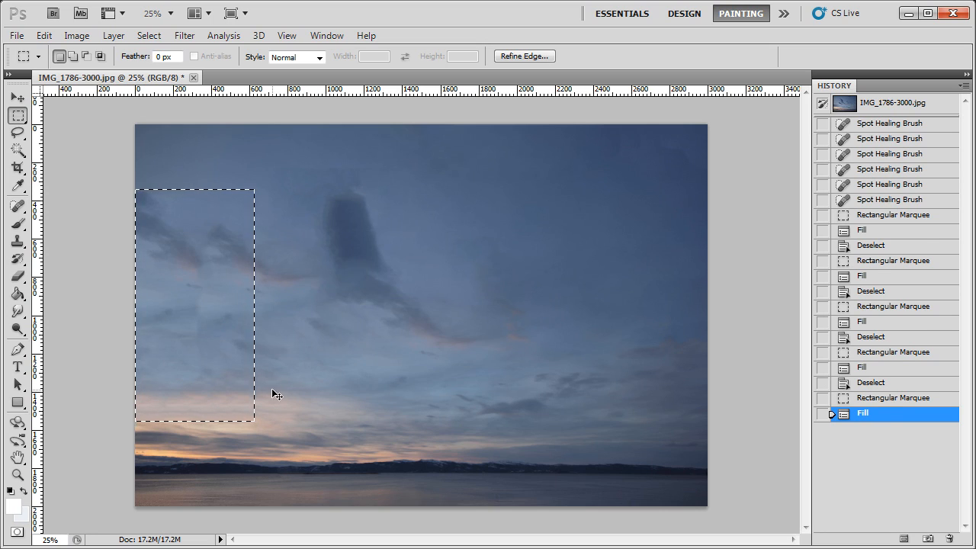
Deselect and spot-heal the dark cloud wisp near the left edge of the sky
key(Ctrl+D)
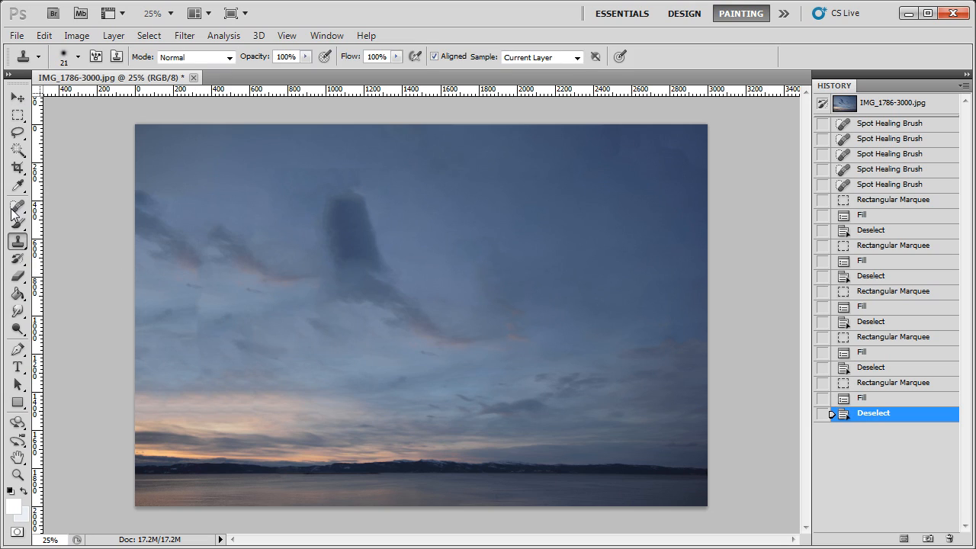
click(15, 206)
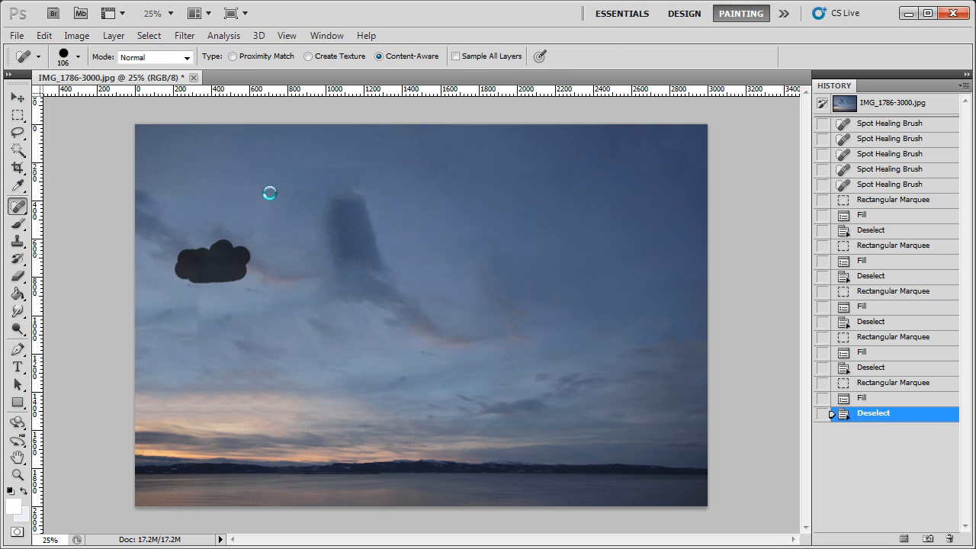
click(214, 263)
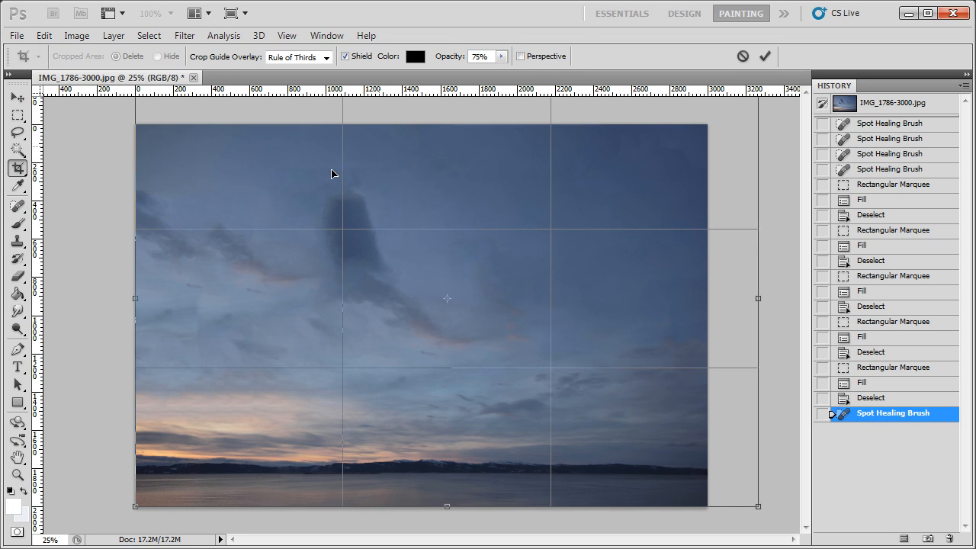
Drag the crop frame past the photo's left edge and commit to enlarge the canvas
drag(135, 298, 86, 298)
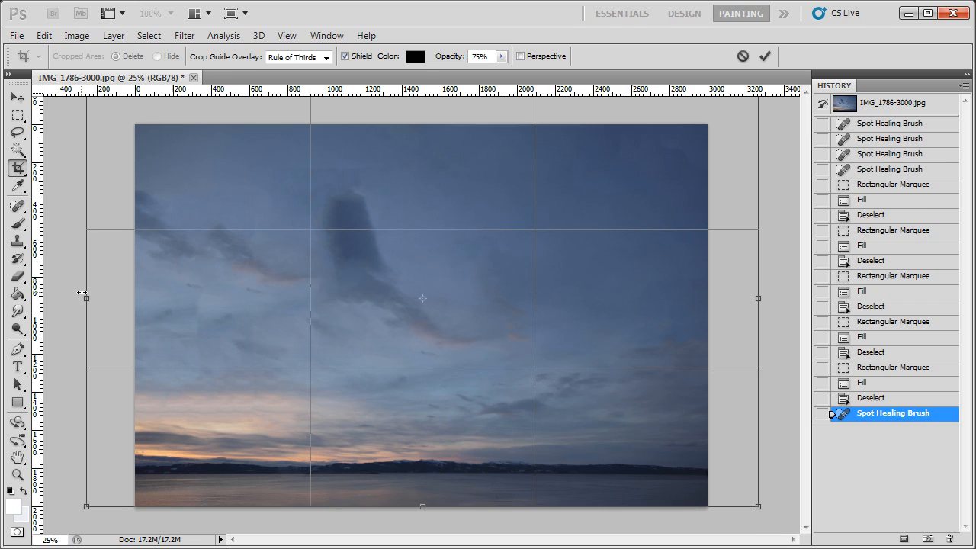
click(769, 55)
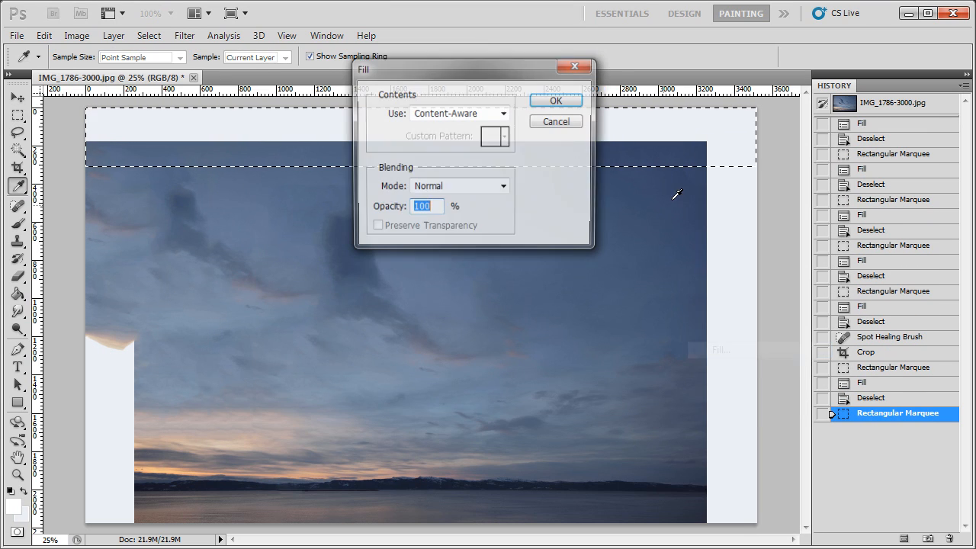
Content-Aware fill the new blank strip along the top of the canvas
click(555, 100)
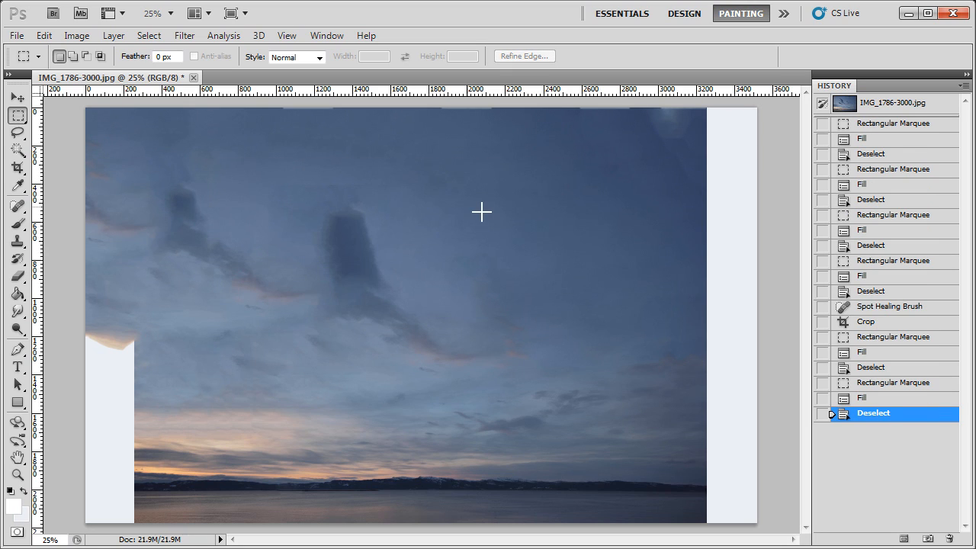
Marquee the upper-left dark cloud and start a Content-Aware fill from the context menu
drag(133, 173, 288, 315)
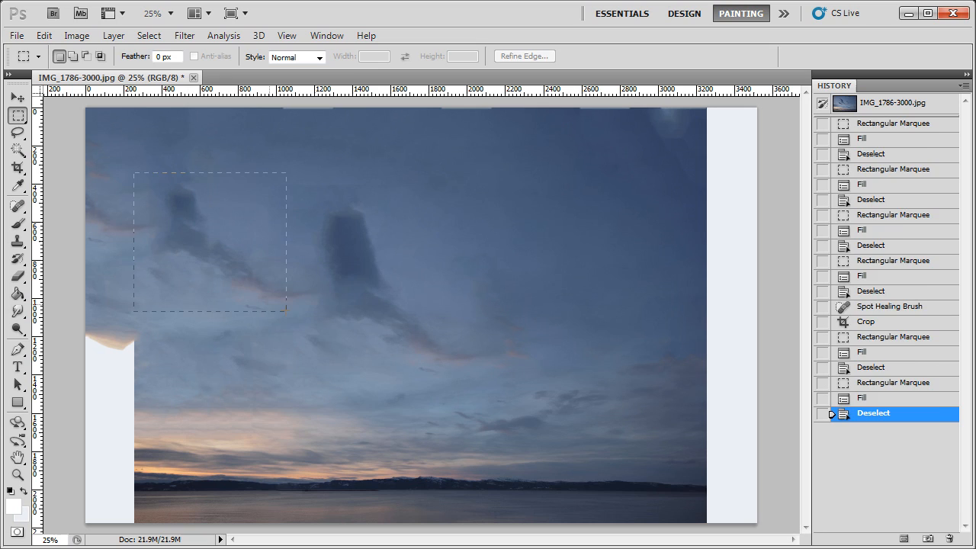
right_click(210, 243)
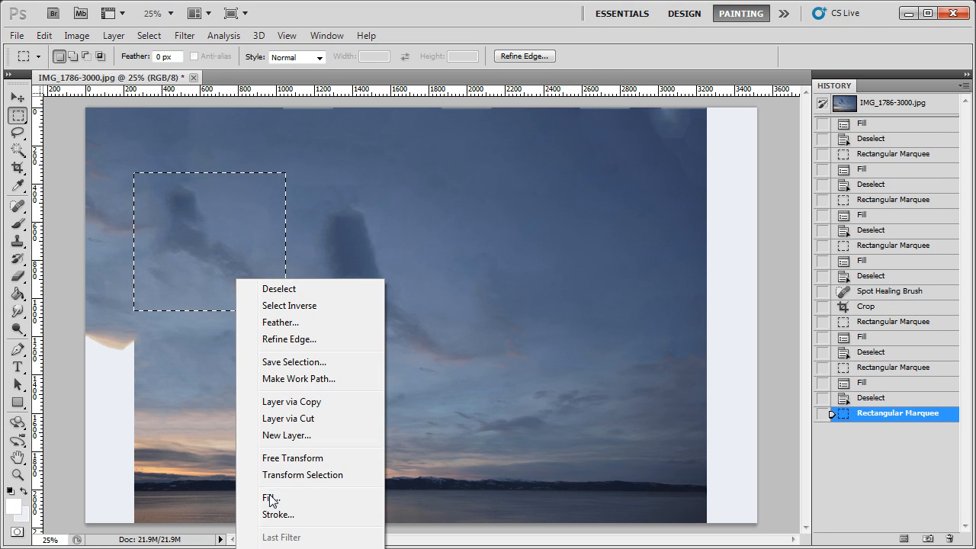
click(269, 497)
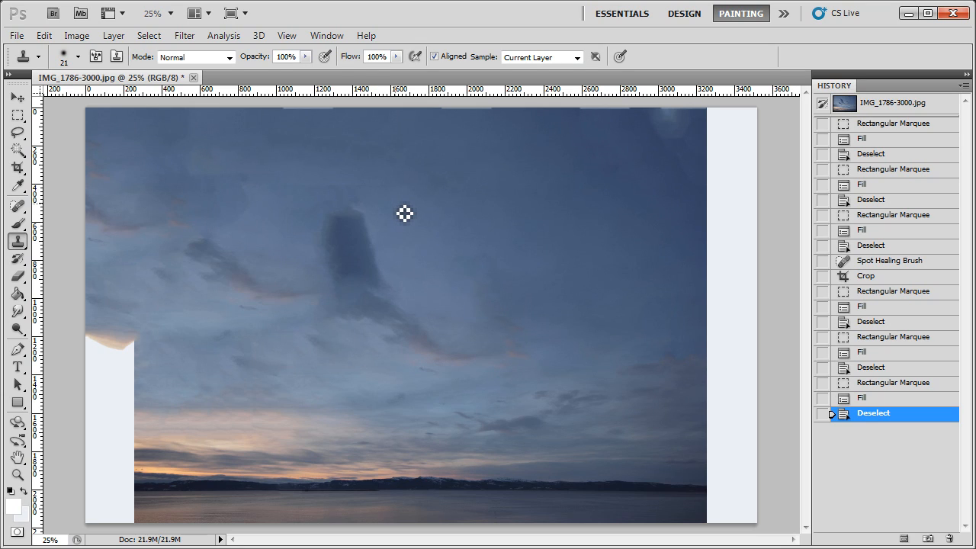
mouse_move(499, 124)
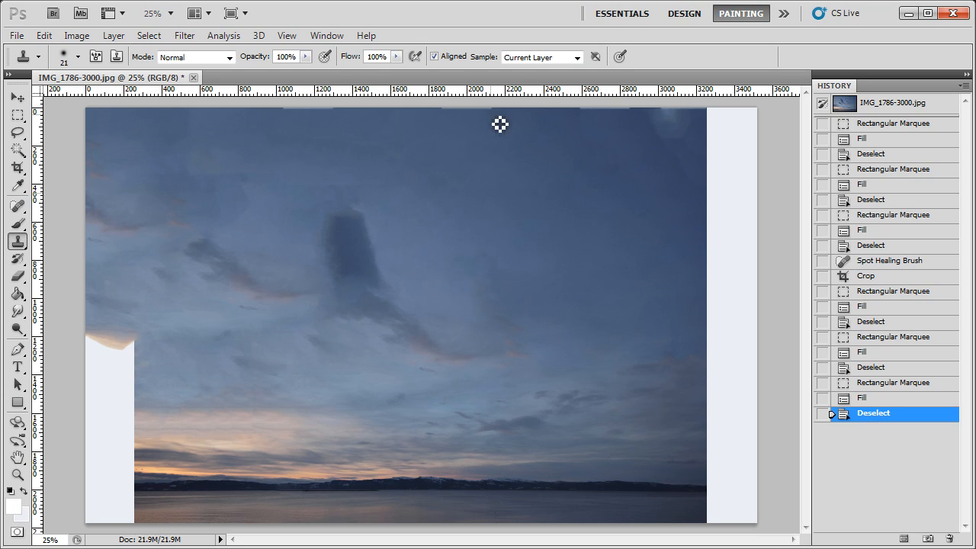